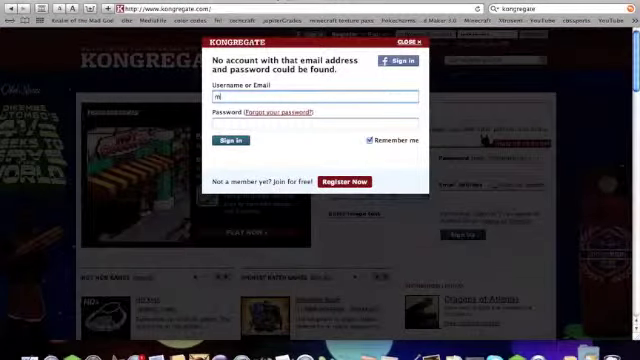
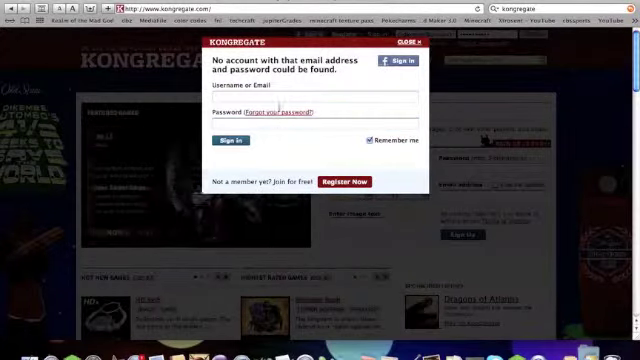
pyautogui.click(315, 96)
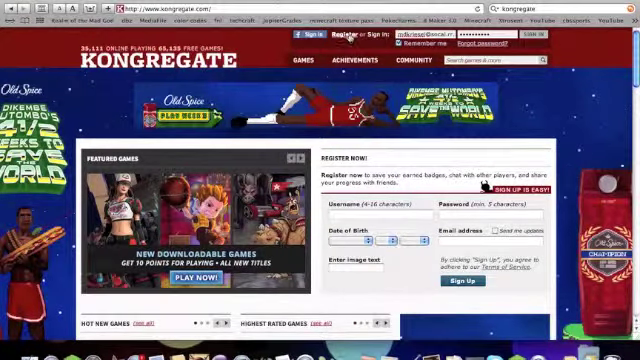
# - Start registering with a username beginning 'dragi' in the sign-up form
pyautogui.click(501, 193)
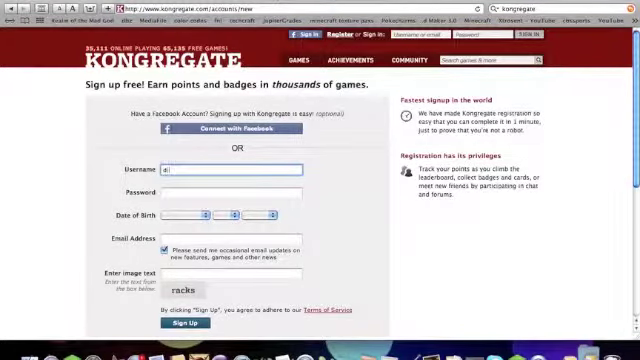
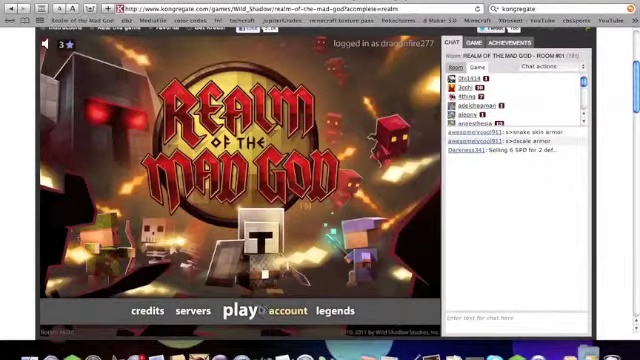
pyautogui.click(248, 310)
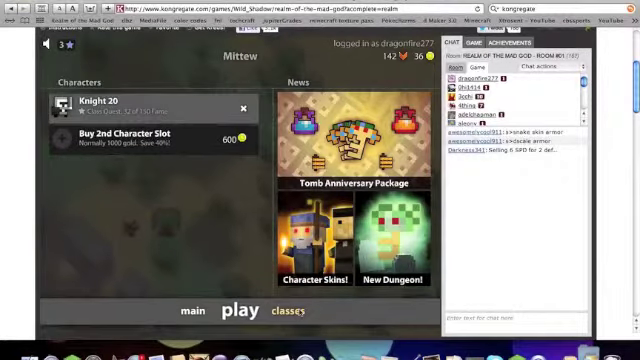
pyautogui.click(288, 311)
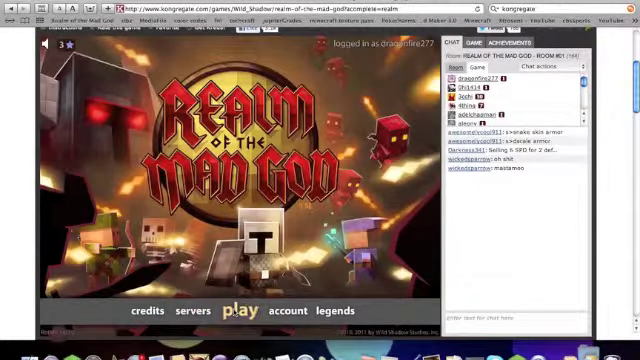
# - Choose USWest2 from the server list and confirm with done
pyautogui.click(240, 310)
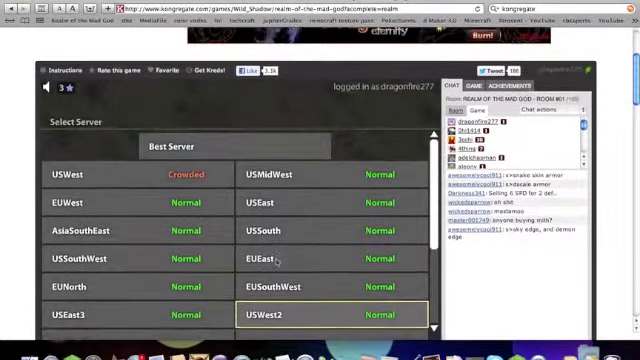
pyautogui.scroll(-3)
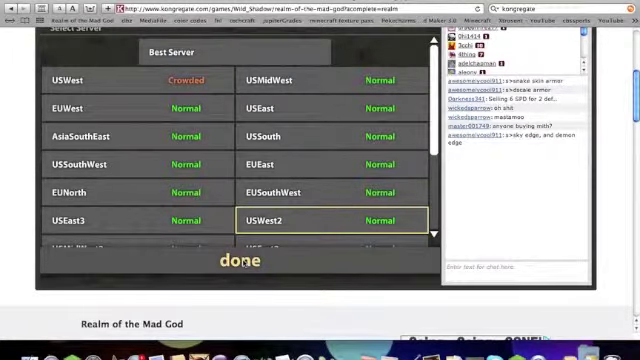
pyautogui.click(243, 262)
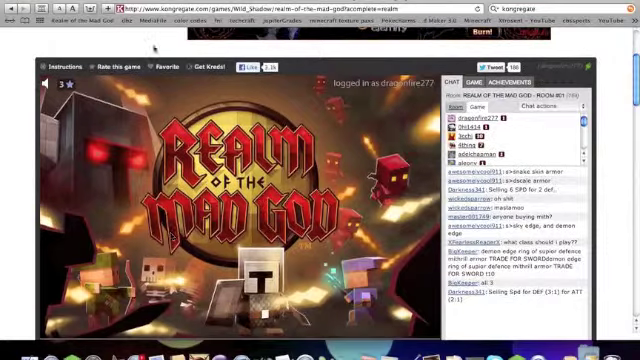
# - Launch the game on realmofthemadgod.com to reach the Characters screen with the Knight 20
pyautogui.scroll(-3)
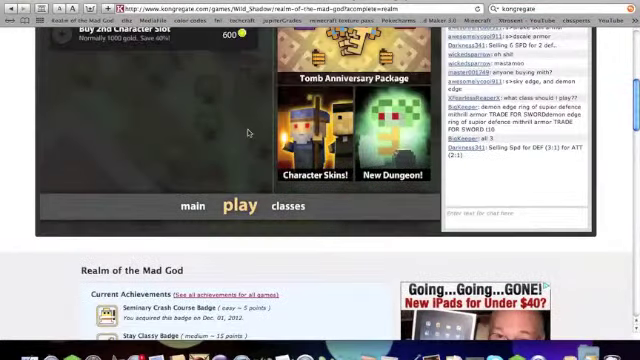
pyautogui.click(289, 205)
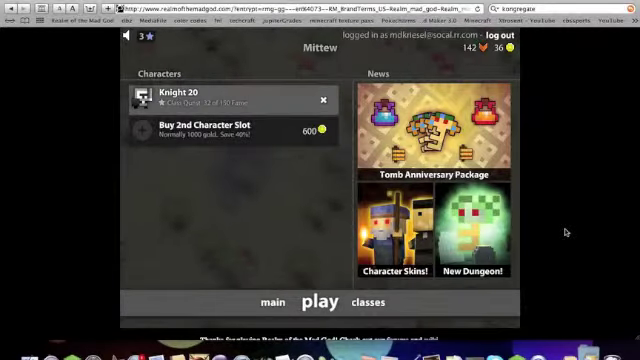
pyautogui.moveTo(490, 175)
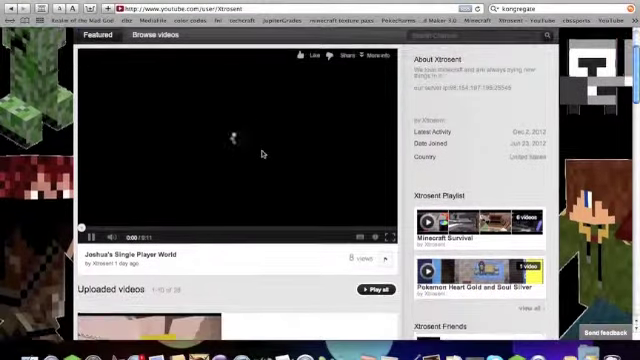
pyautogui.scroll(-3)
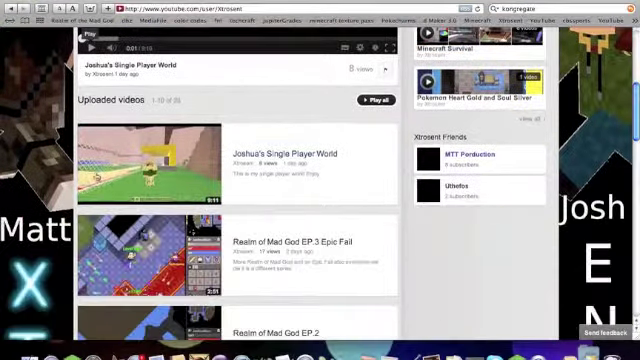
pyautogui.scroll(-3)
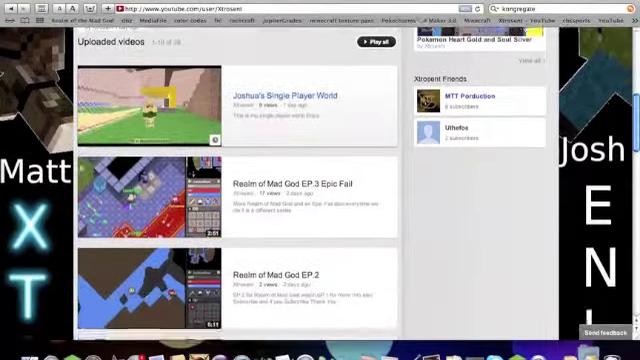